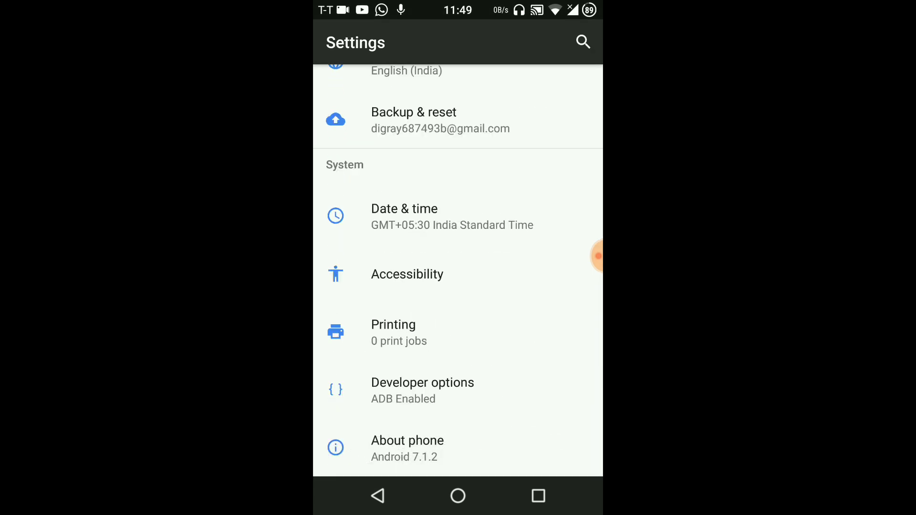
Step: View the AOSiP 6.3 build, kernel and Lenovo K33a42 details, then return home
click(407, 441)
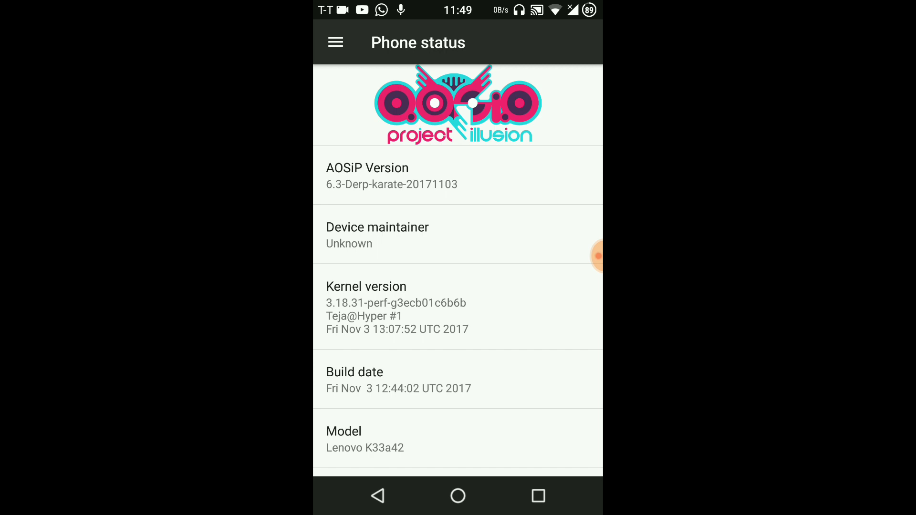
click(458, 495)
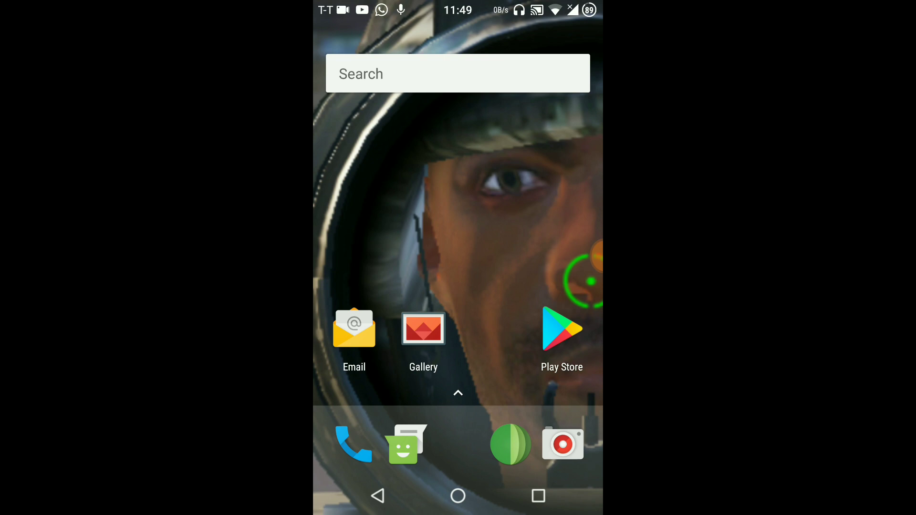
Step: Launch Settings, browse OwlsNest Statusbar Custom Icons and Battery Bar pages, then enter Quick Settings
click(458, 392)
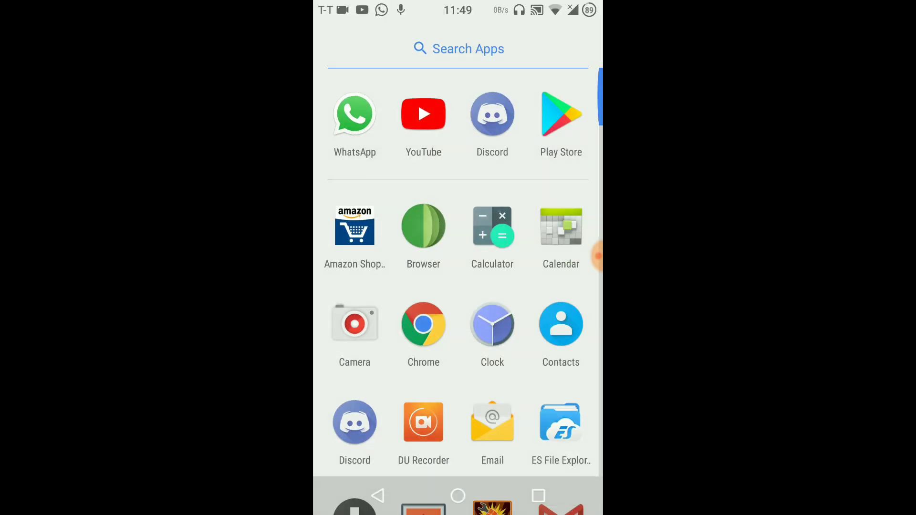
scroll(down, 3)
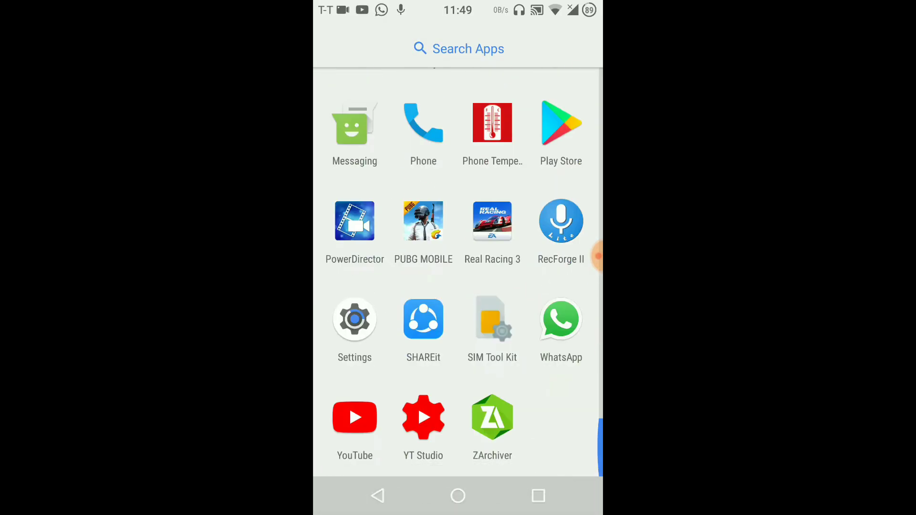
click(355, 319)
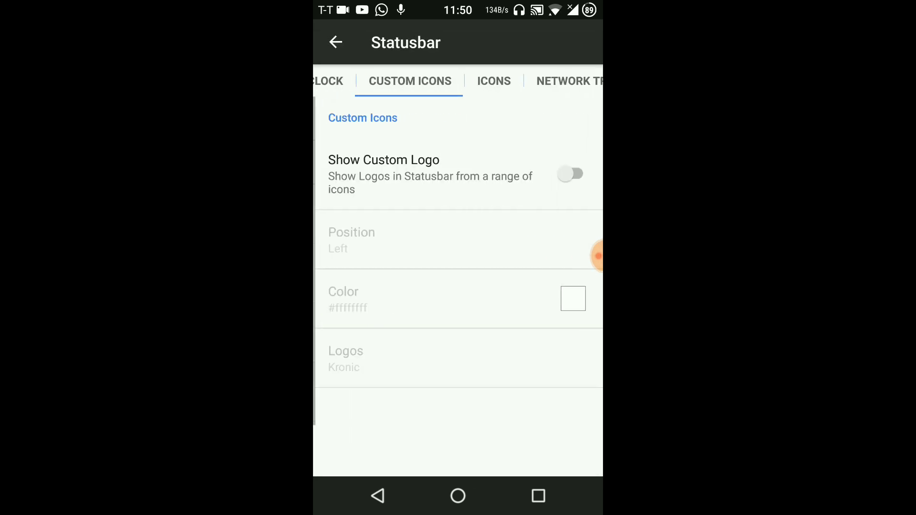
click(566, 80)
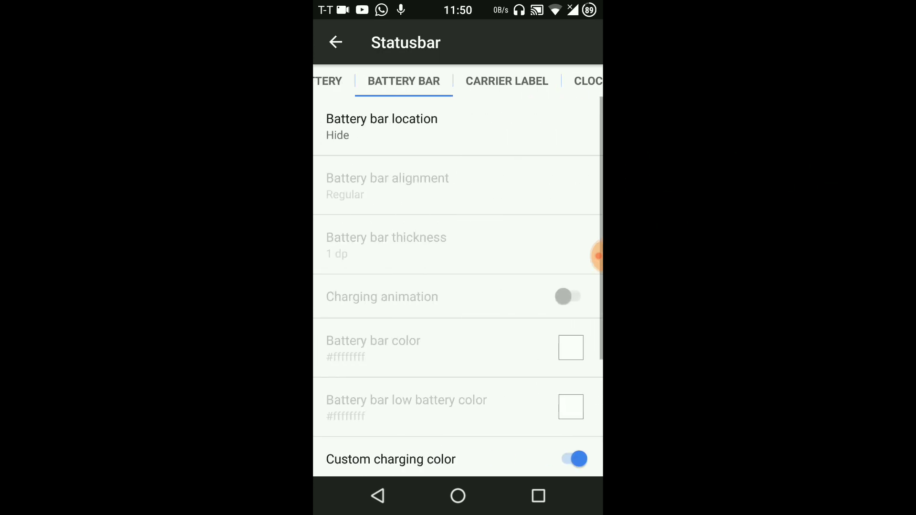
click(335, 42)
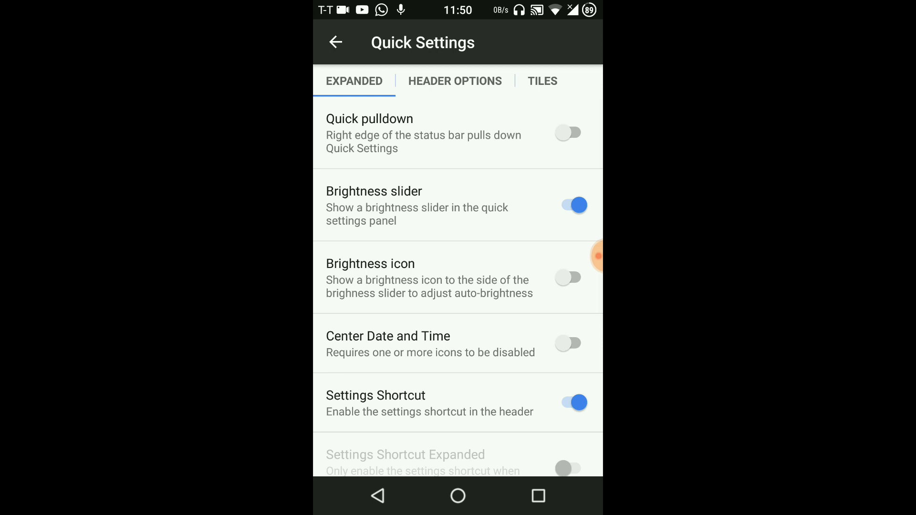
Step: Review the Tiles options, leave the tile animation interpolator at Linear, and go back to OwlsNest
click(542, 80)
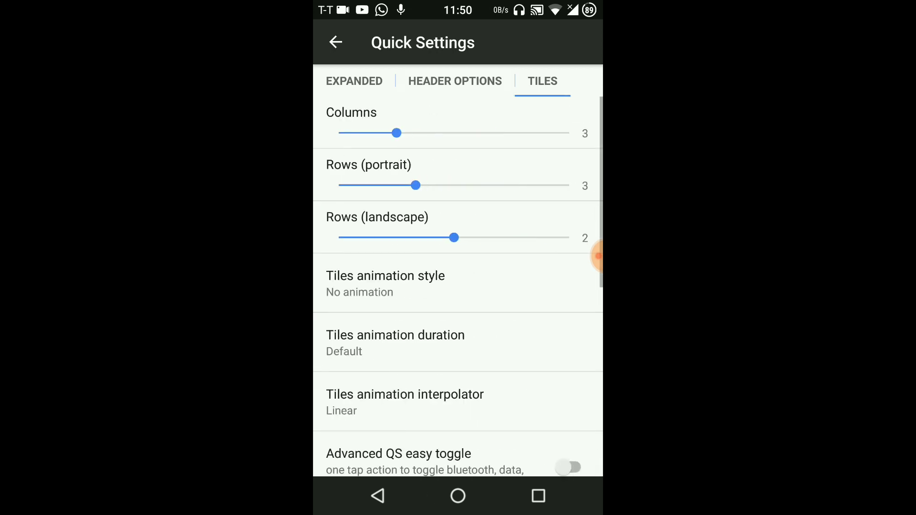
scroll(down, 3)
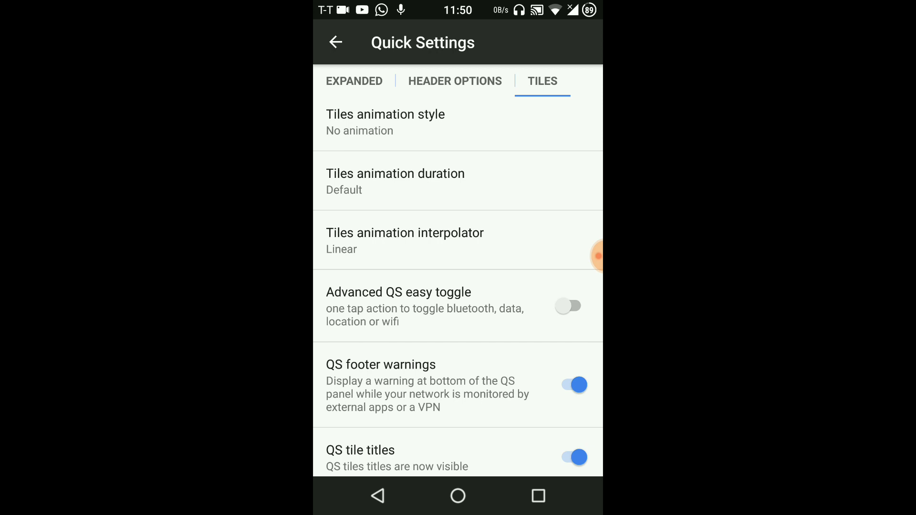
click(405, 241)
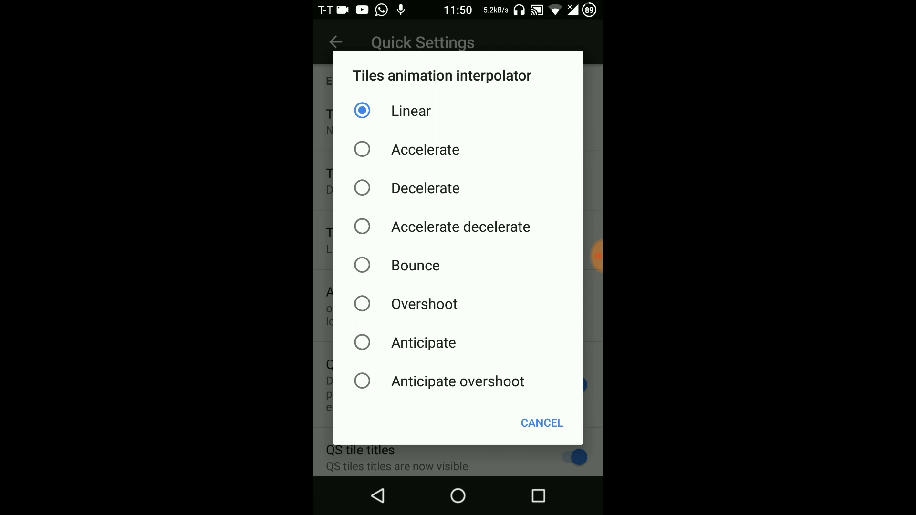
click(541, 423)
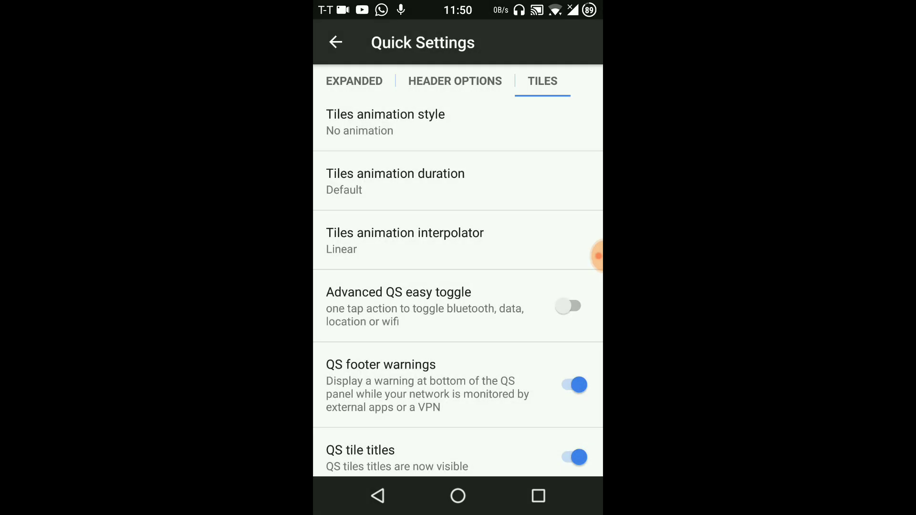
scroll(down, 3)
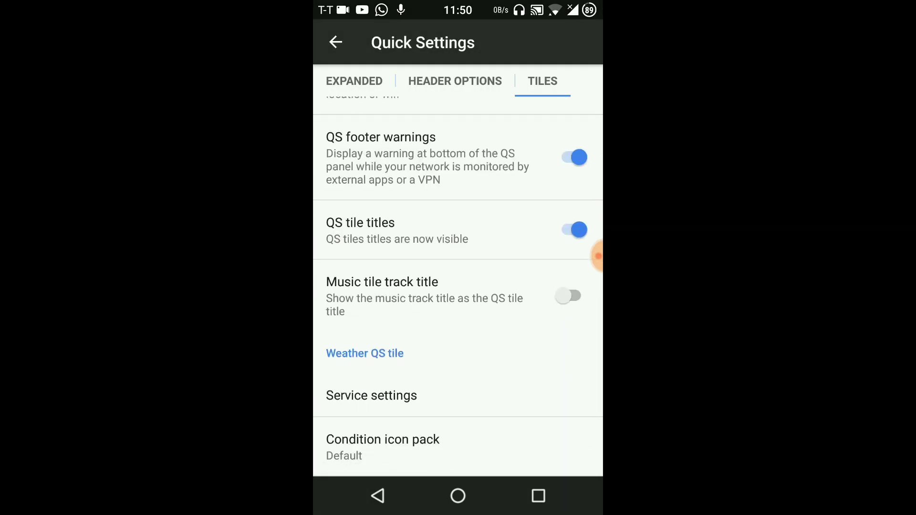
click(335, 42)
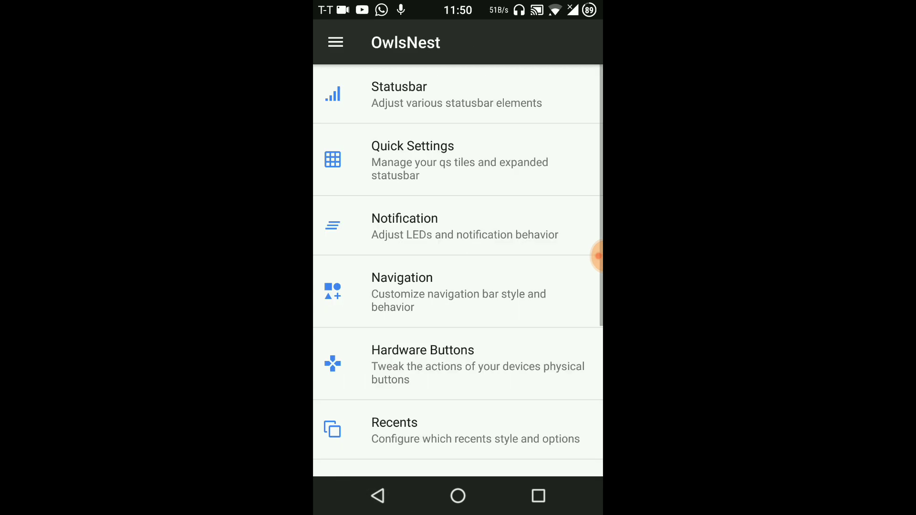
Step: Check Navigation > Smartbar > Pulse shows Show Pulse enabled, then return home
click(458, 292)
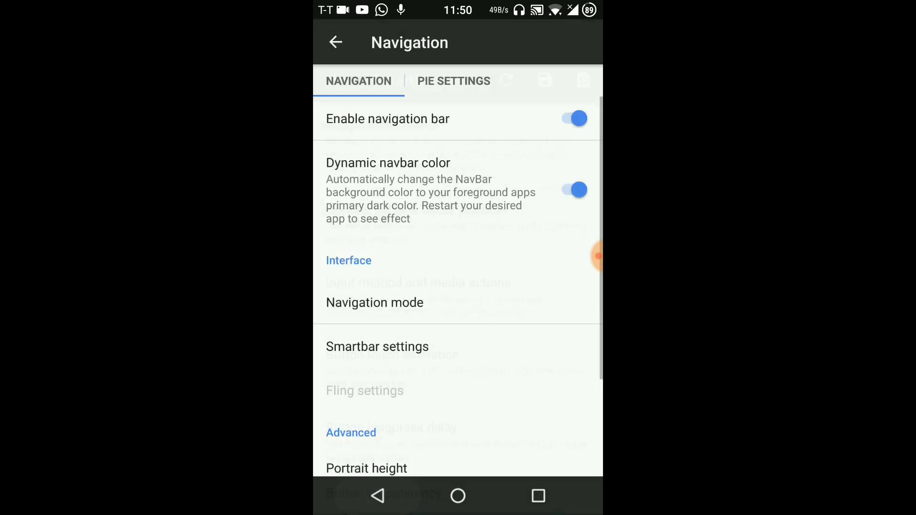
click(378, 346)
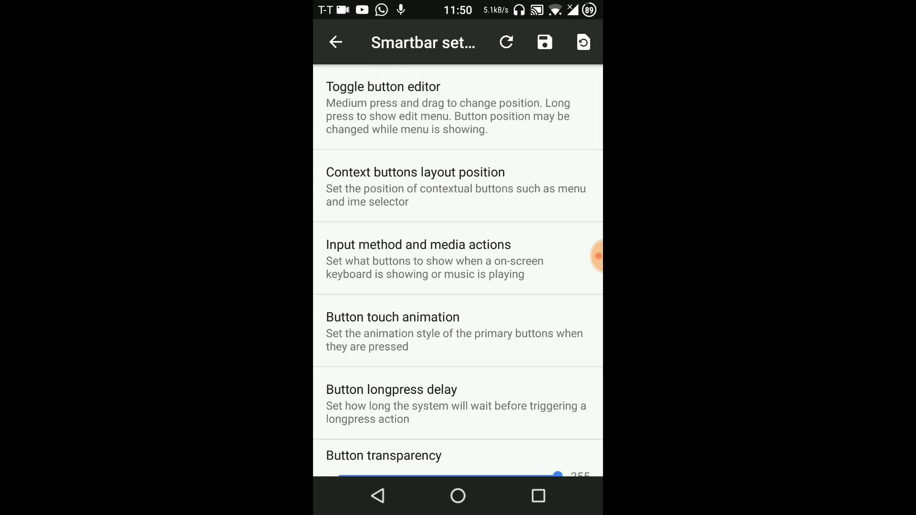
click(335, 42)
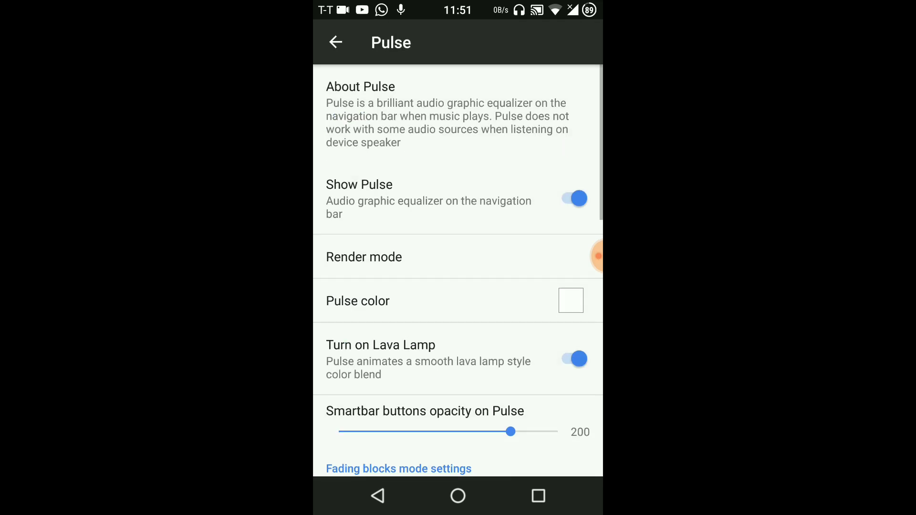
click(457, 497)
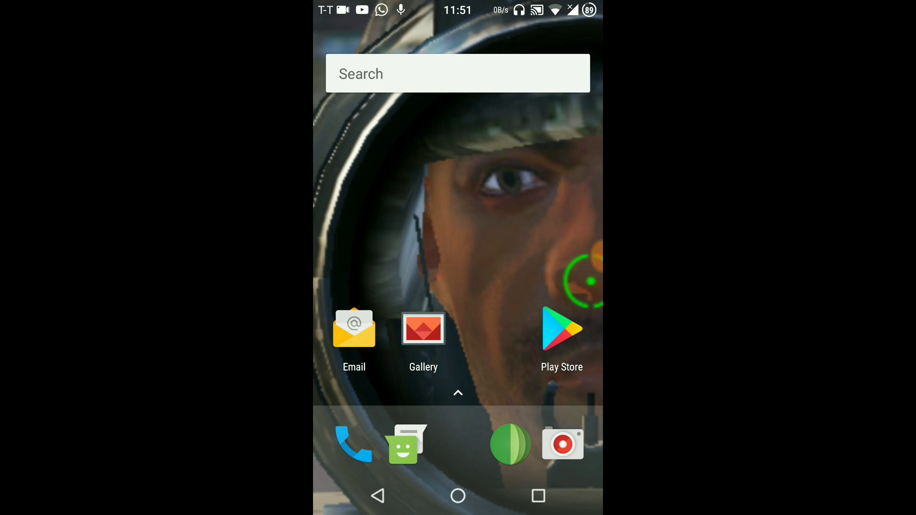
Step: Play 'LIKE A BOSS SONG!!' in the music player with Pulse visible, pause it, and return home
click(458, 393)
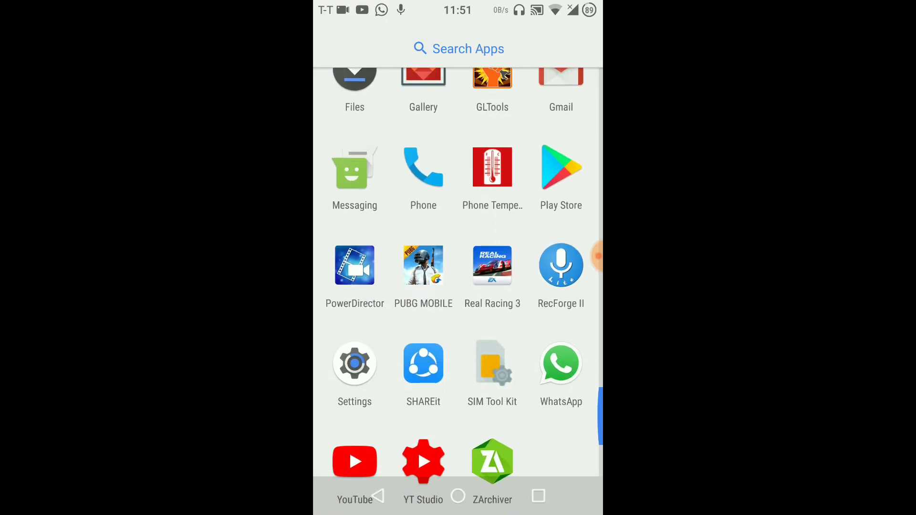
scroll(down, 3)
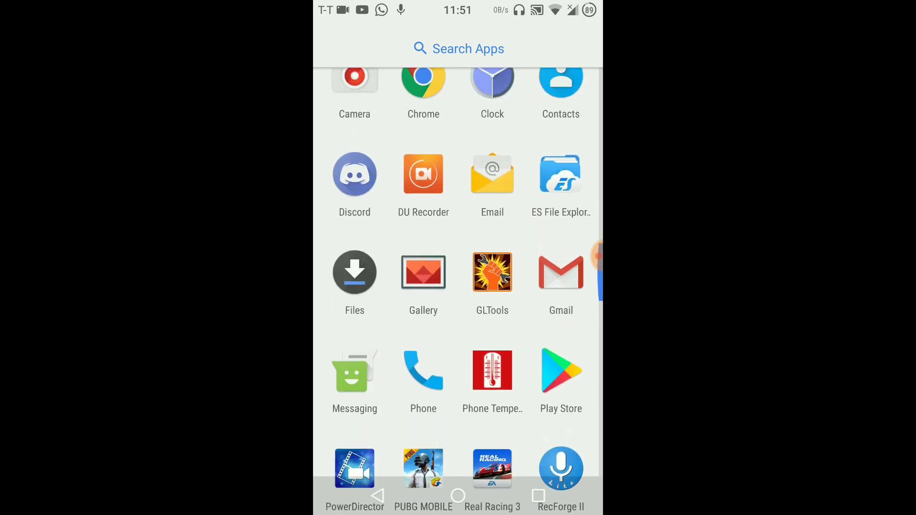
click(560, 172)
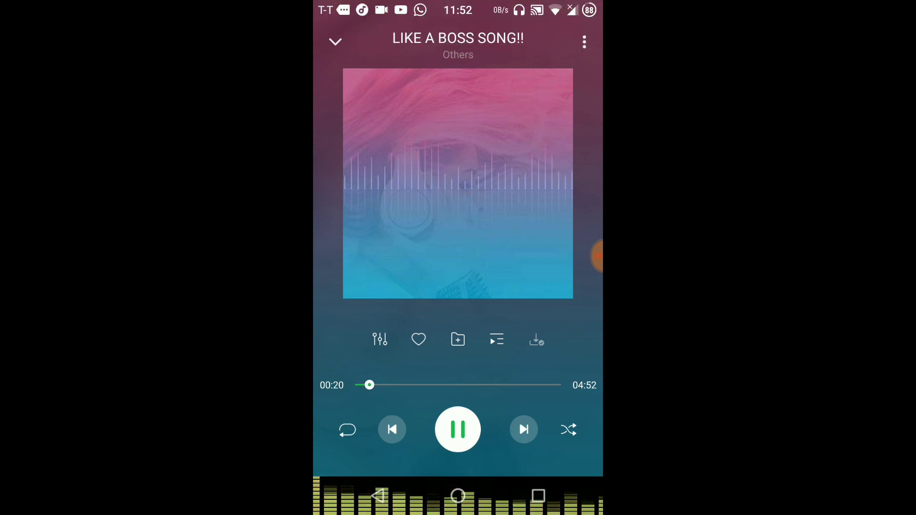
click(457, 430)
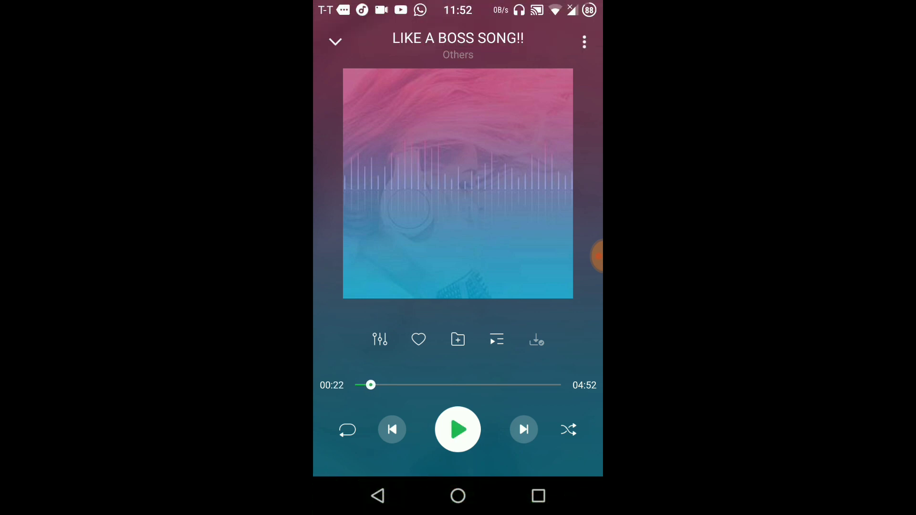
click(457, 496)
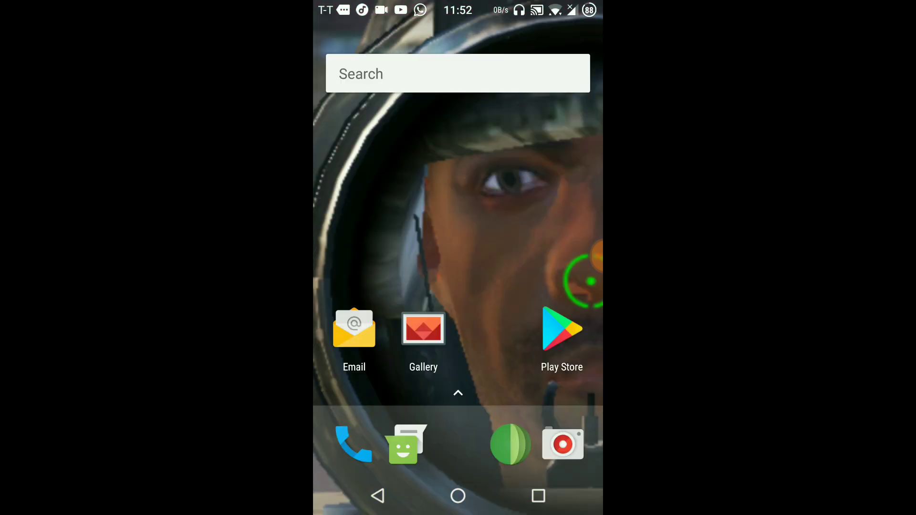
Step: Launch an app from the drawer, bringing up the Final Fantasy XV: A New Empire ad
click(537, 496)
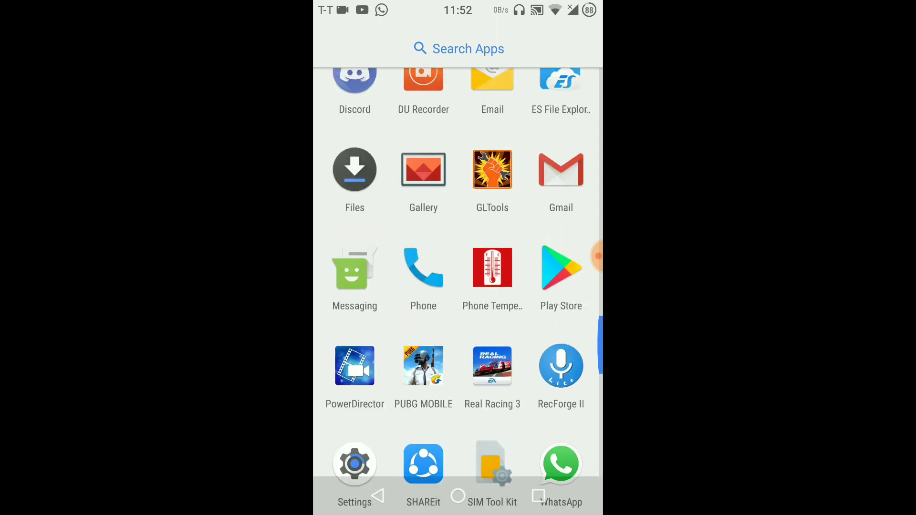
click(493, 170)
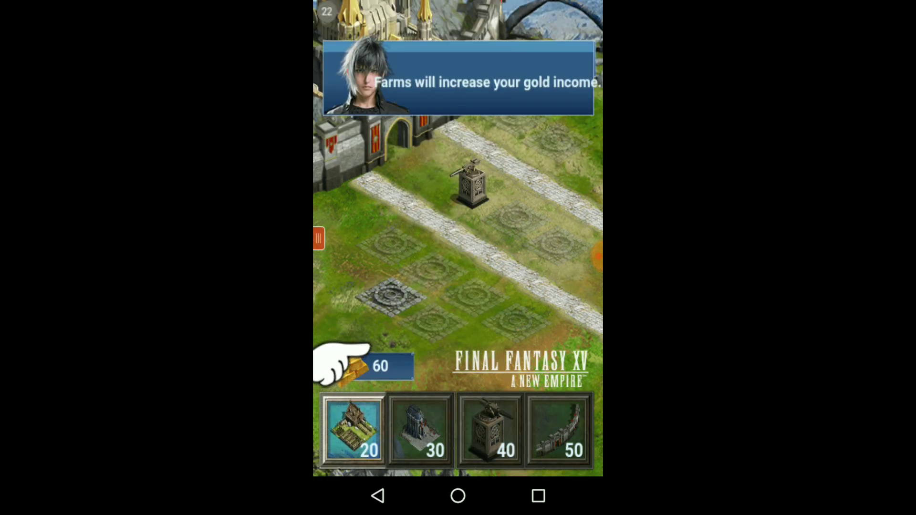
Step: Place the farms in the Final Fantasy XV ad, then close it to reach the GLTools app list
click(351, 429)
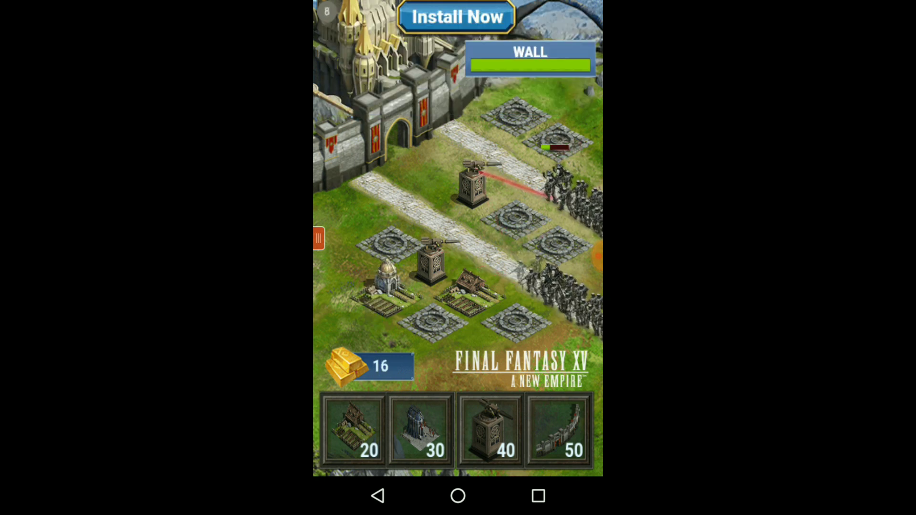
click(350, 429)
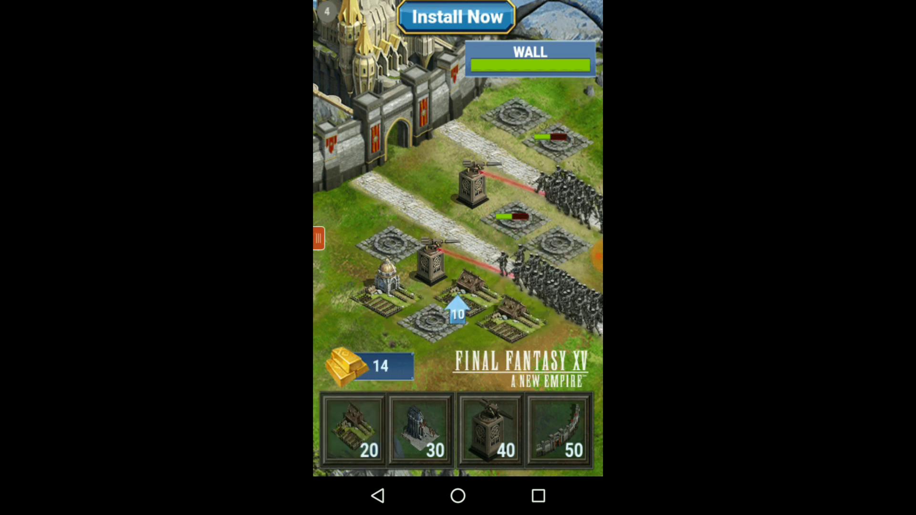
click(352, 430)
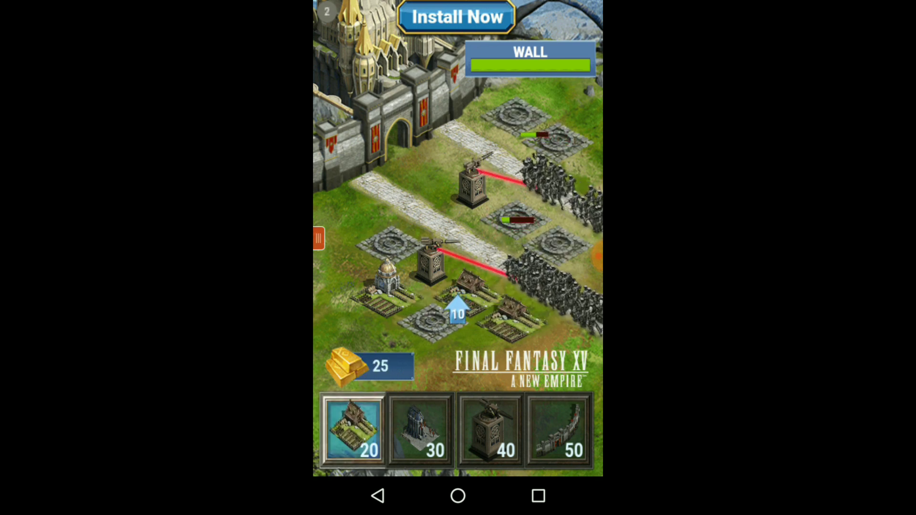
click(420, 431)
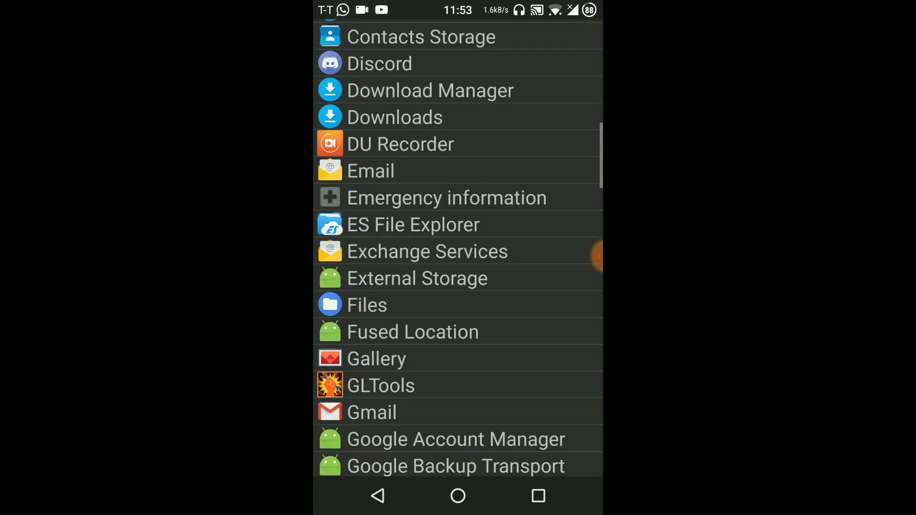
Step: Set Real Racing 3's GLTools FPS counter to On-screen and leave for the home screen
scroll(up, 3)
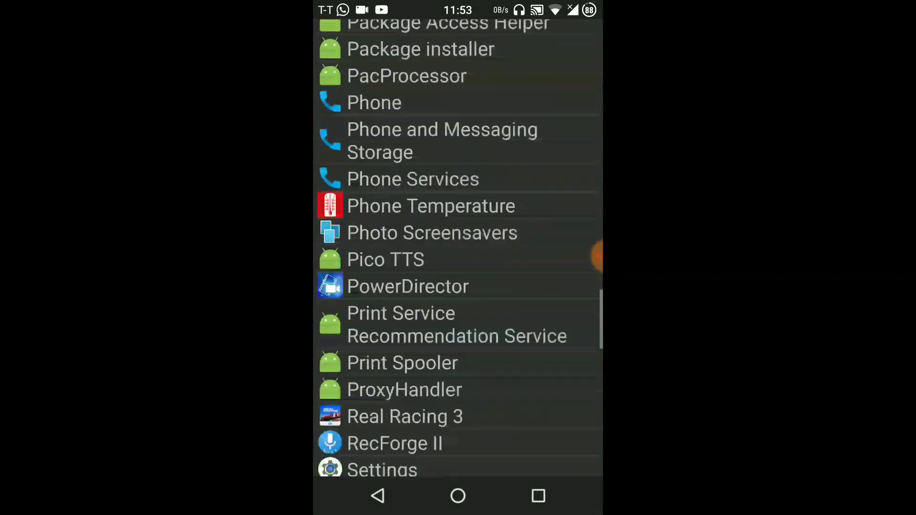
scroll(down, 3)
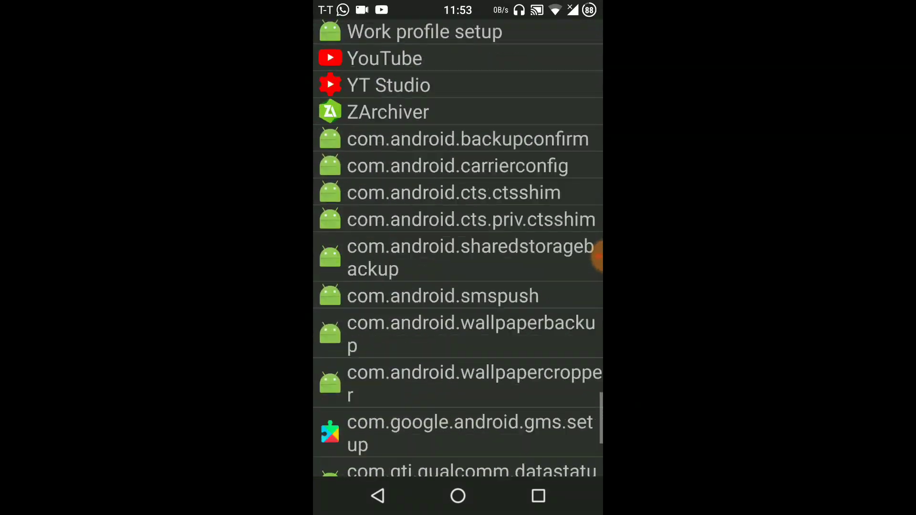
scroll(up, 3)
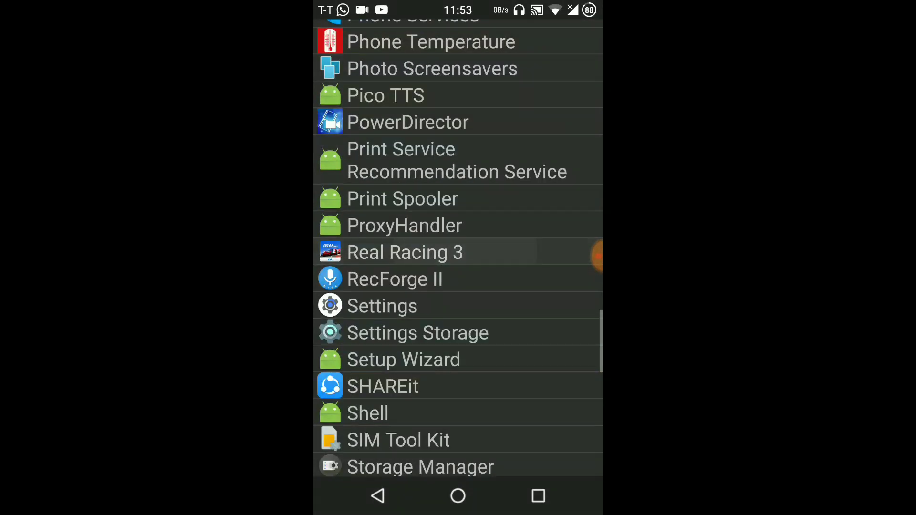
click(404, 252)
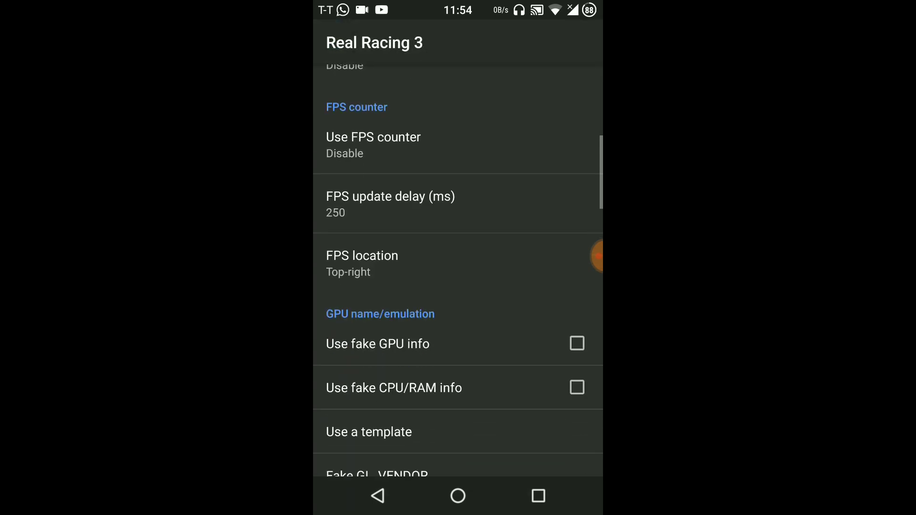
click(373, 145)
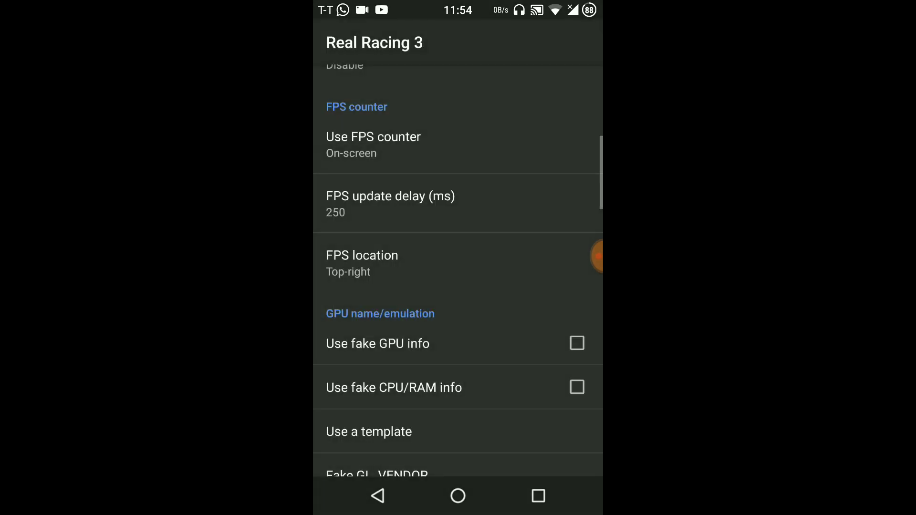
click(362, 263)
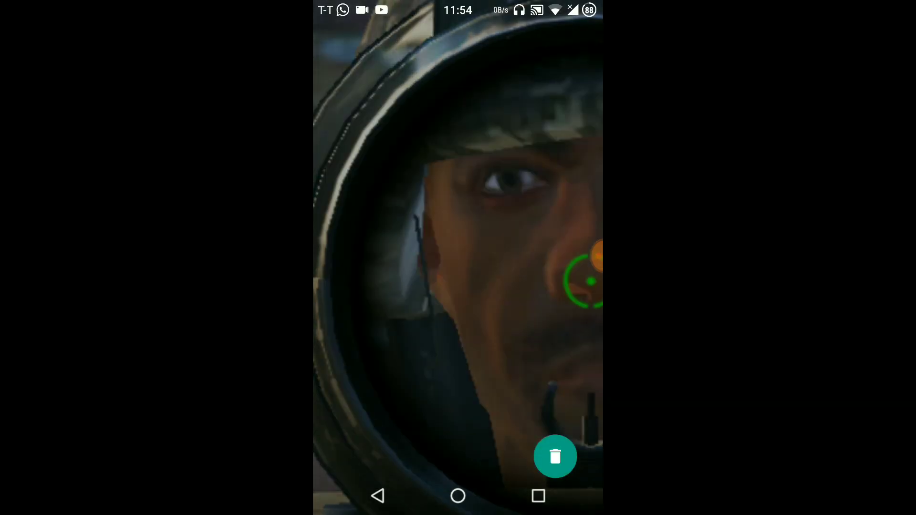
Step: Launch Real Racing 3 with the FPS counter showing and select the Formula E series
click(457, 495)
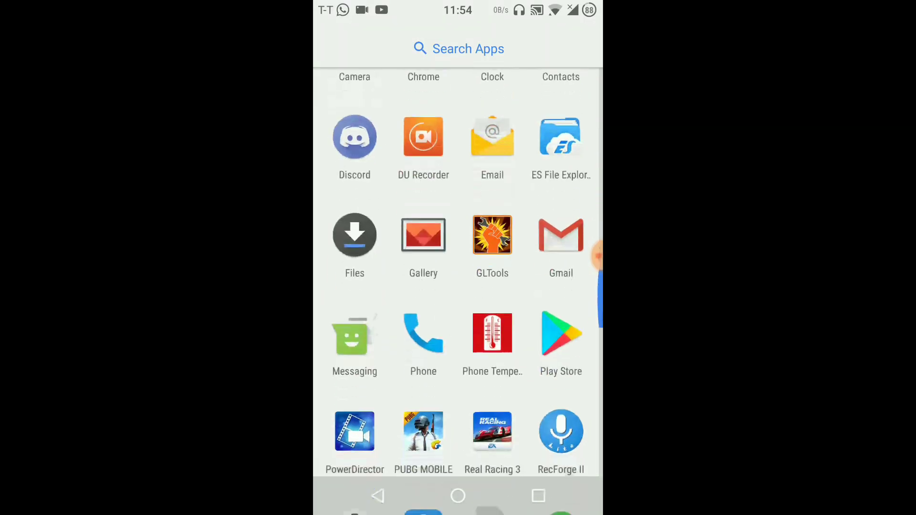
click(493, 432)
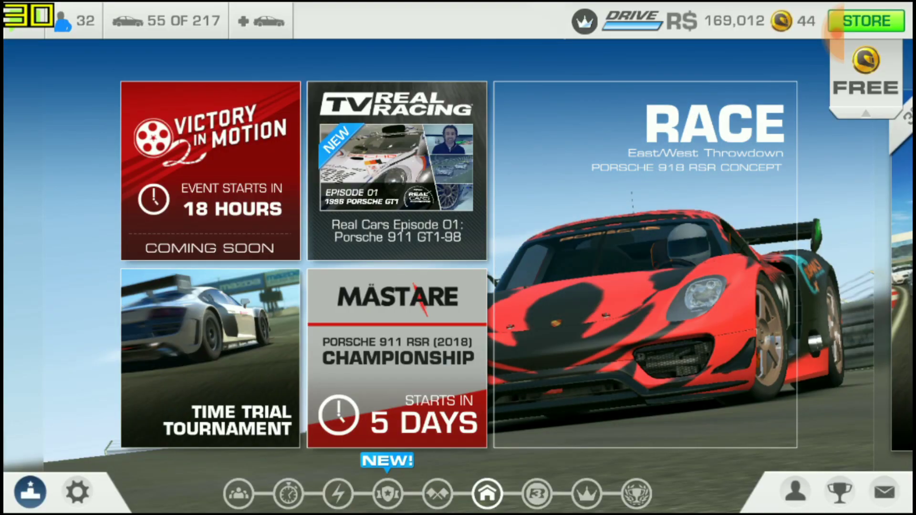
click(535, 493)
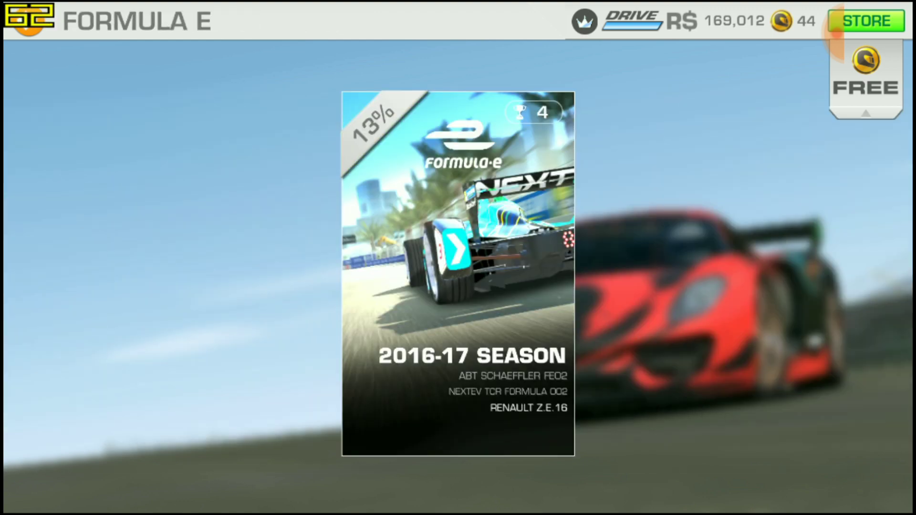
Step: Enter the 2016-17 Formula E season event and start racing in cockpit view
click(457, 273)
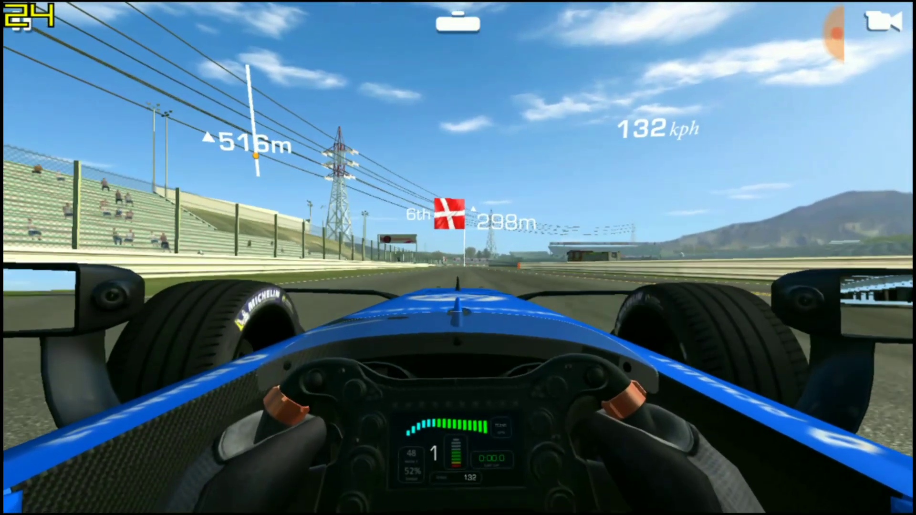
Step: Leave Real Racing 3 and return to the Android home screen
click(887, 23)
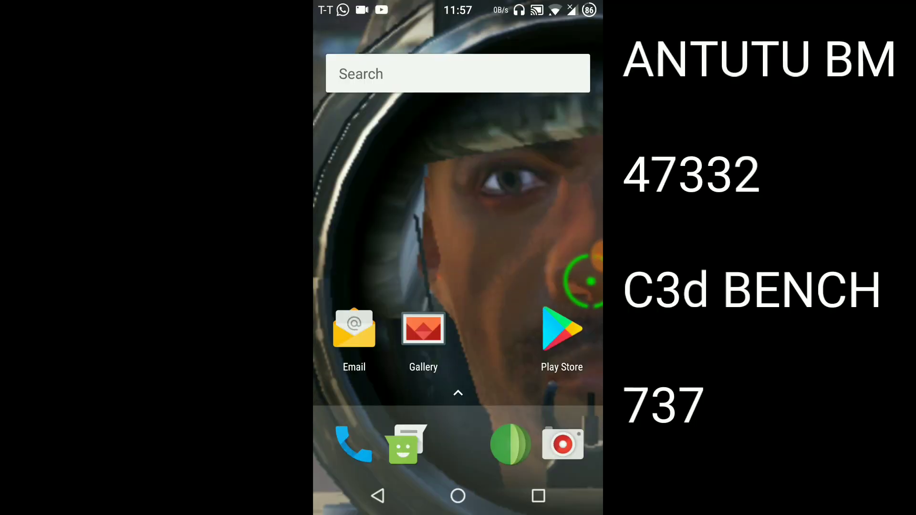
Step: Find Settings in the app drawer and launch it to the Wireless & networks section
click(458, 393)
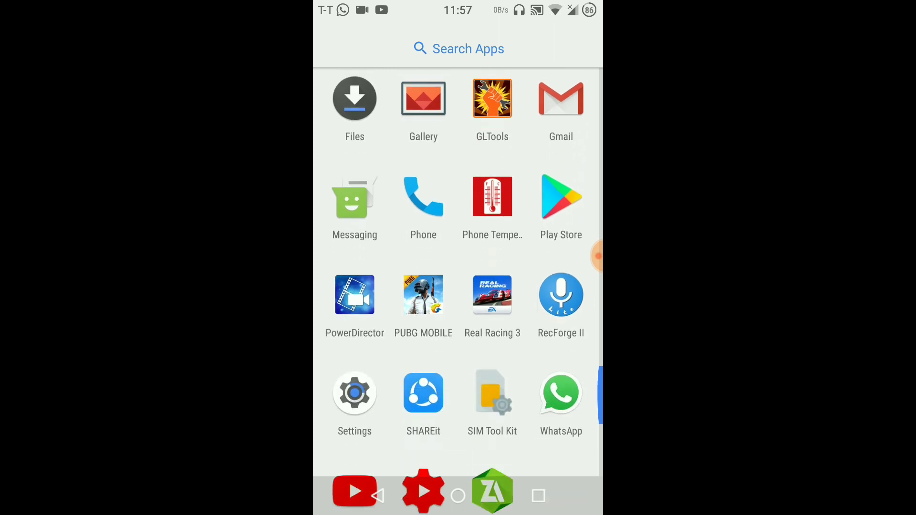
scroll(up, 3)
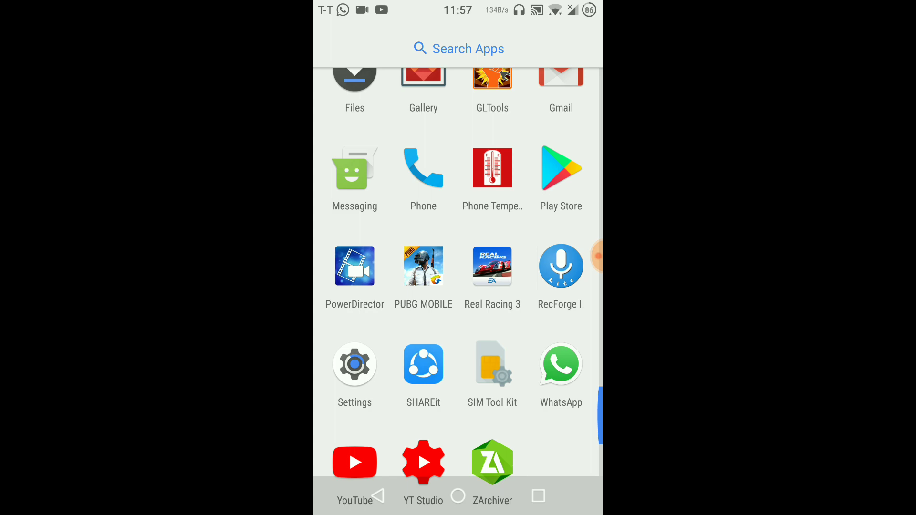
scroll(down, 3)
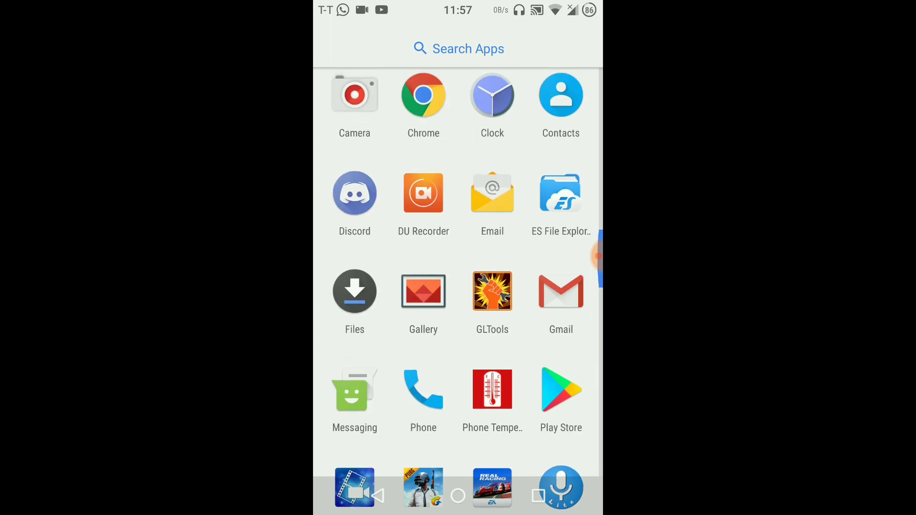
click(492, 389)
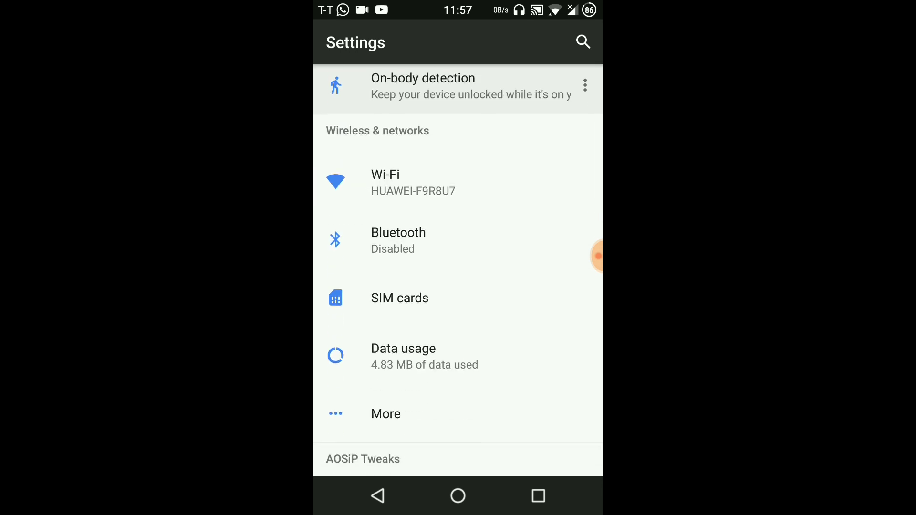
Step: Check the Battery page (86%, about 9 hours left) and screen use details, then return home
scroll(down, 3)
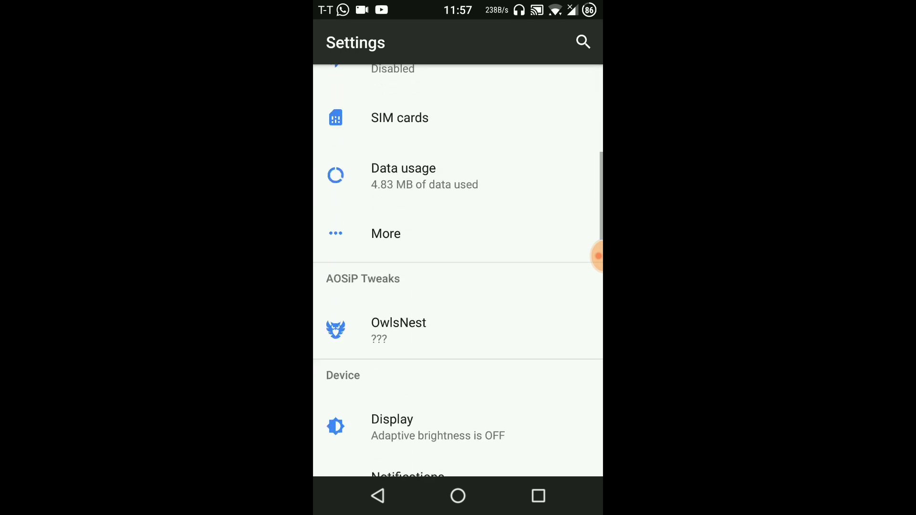
scroll(up, 3)
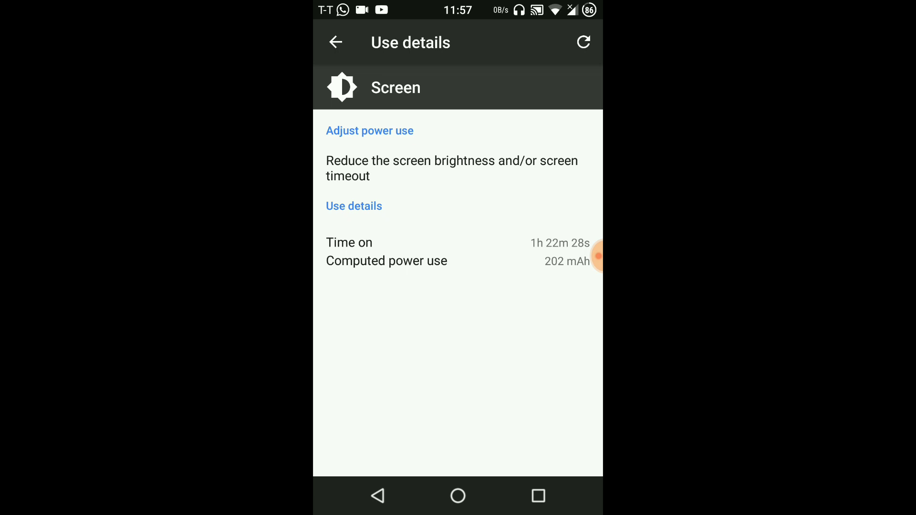
click(336, 42)
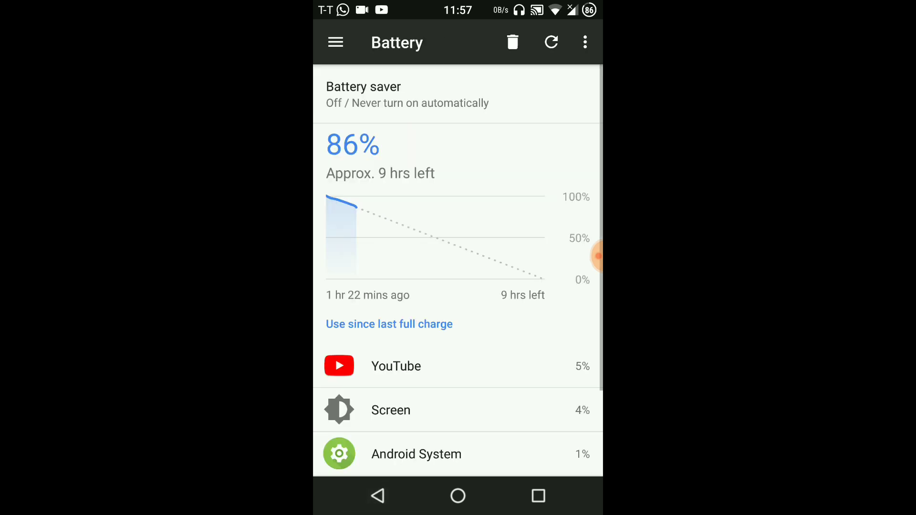
click(457, 496)
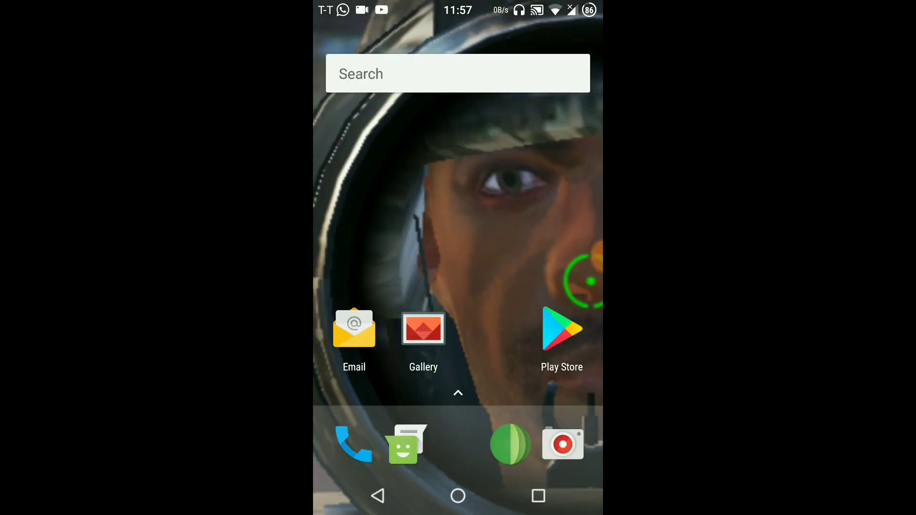
click(458, 392)
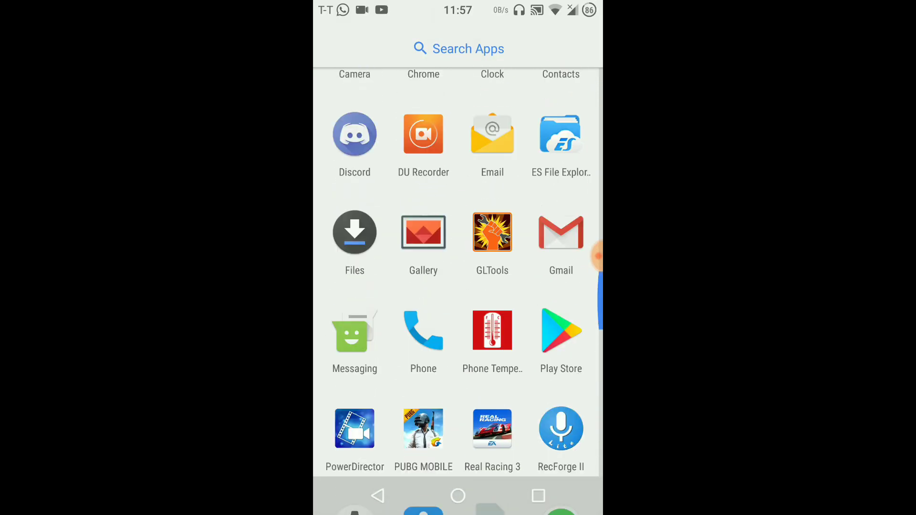
click(457, 496)
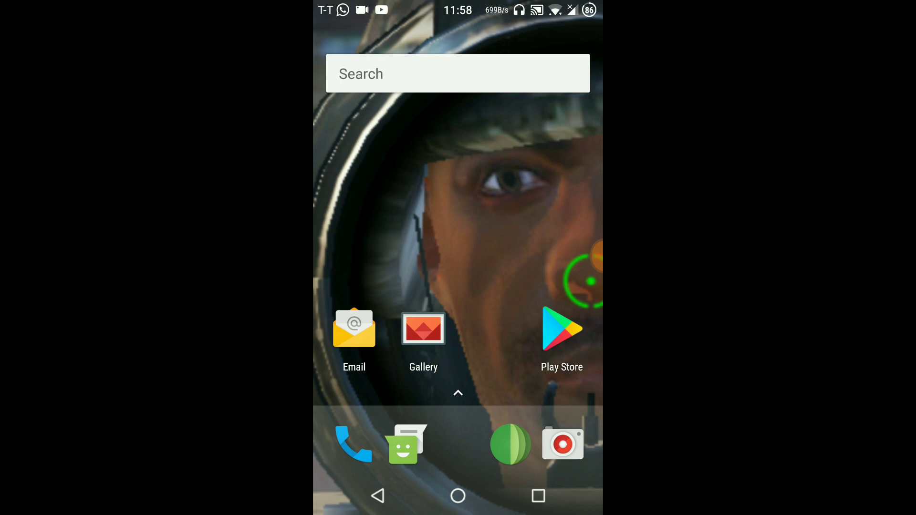
click(459, 392)
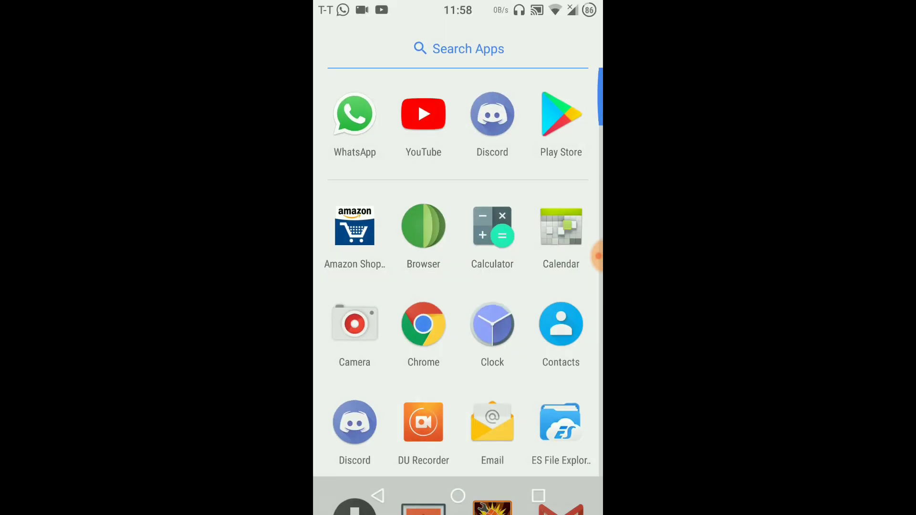
scroll(down, 3)
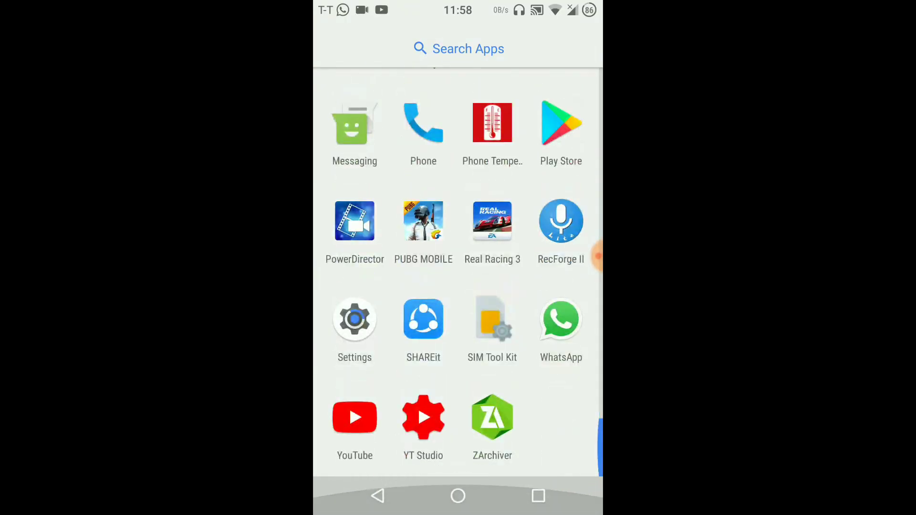
click(457, 496)
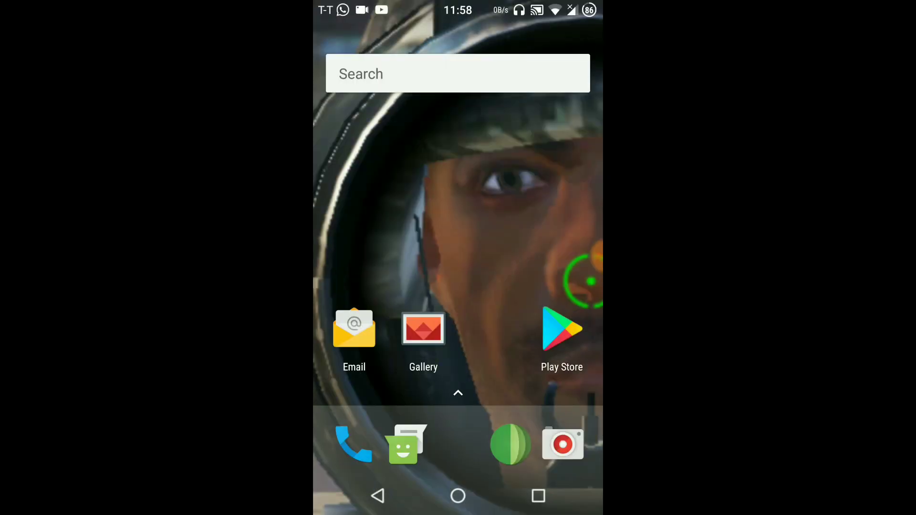